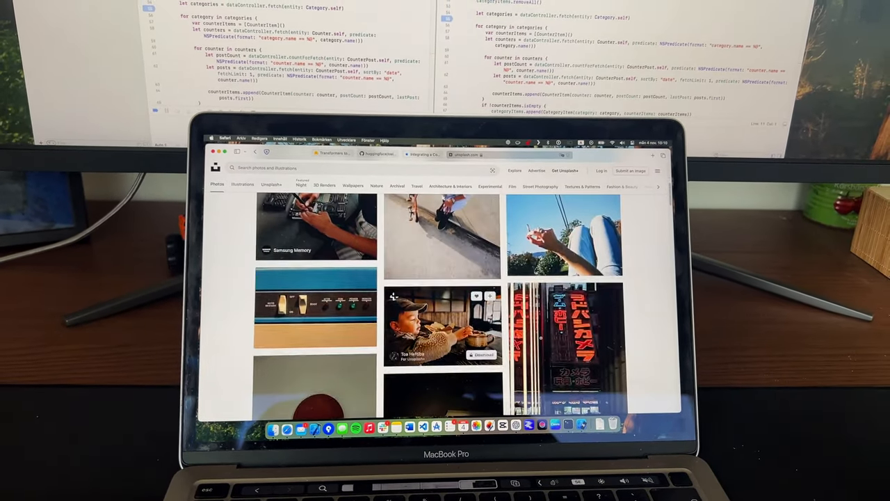
Select the MSI MAG401QR in Displays to view 3440×1440, 144 Hz and HDR.
scroll("down", 3)
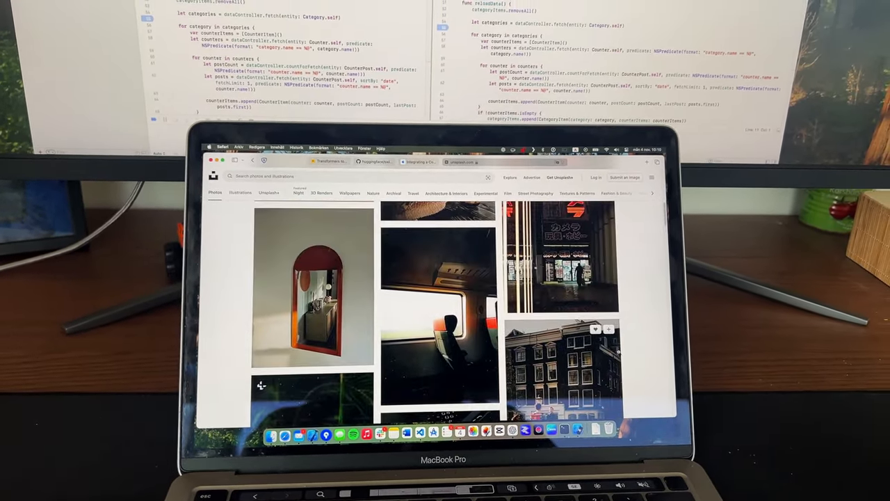
scroll("down", 3)
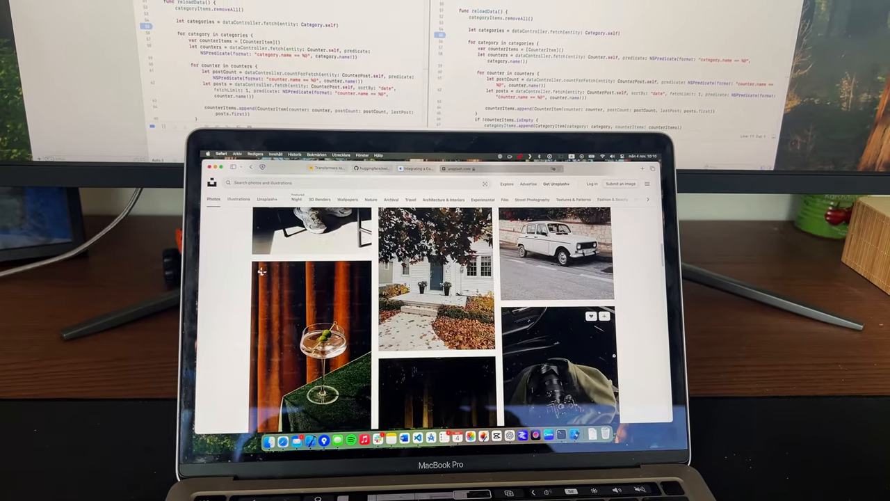
left_click(557, 250)
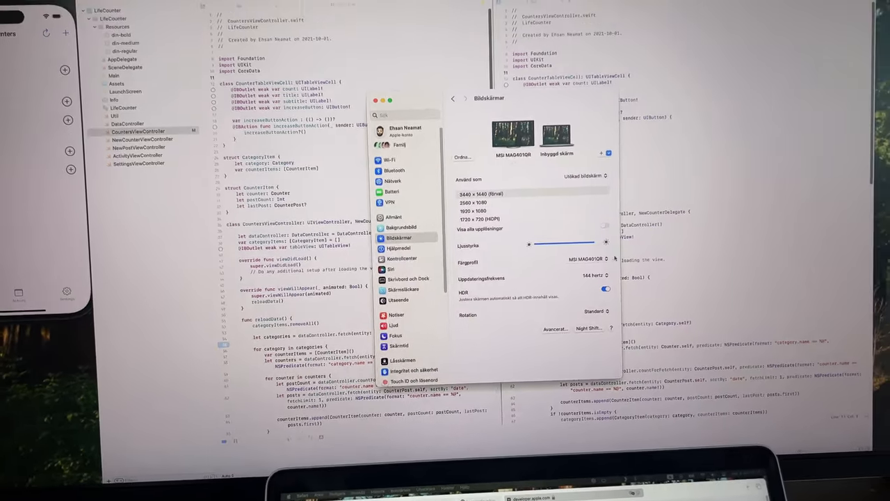
left_click(595, 259)
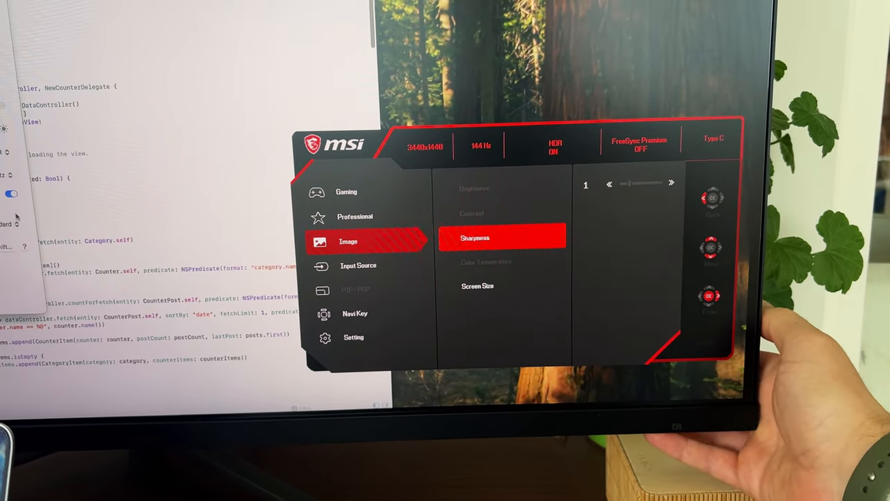
Check the MSI on-screen menu's Image > Sharpness level, currently 1.
left_click(478, 286)
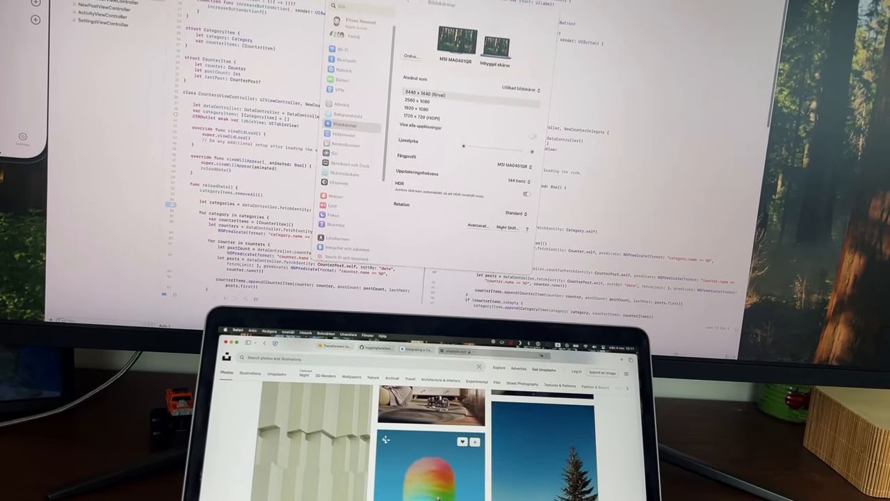
Open the rainbow cotton candy photo from the Unsplash grid in full view.
left_click(431, 452)
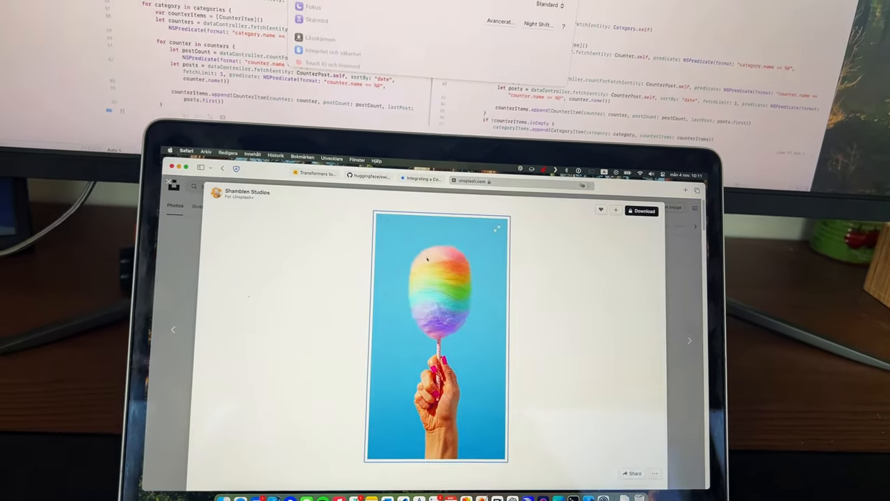
left_click(423, 178)
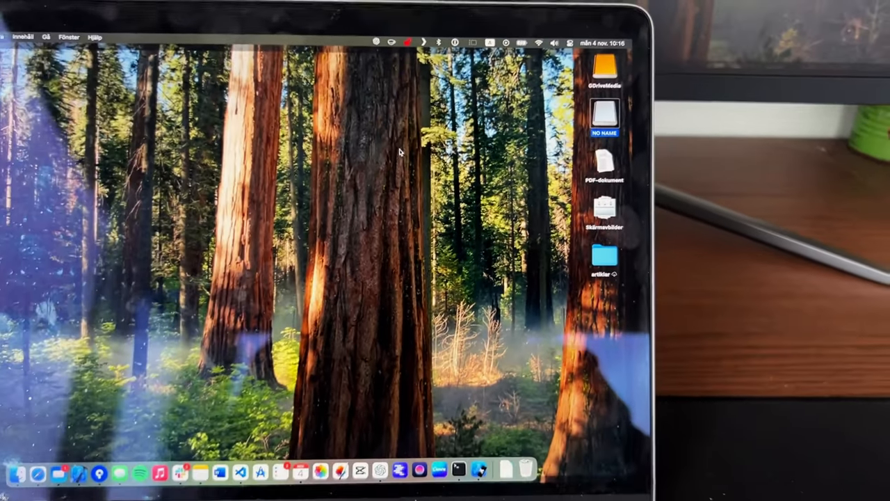
Open the NO NAME drive from the desktop in a Finder window.
double_click(604, 114)
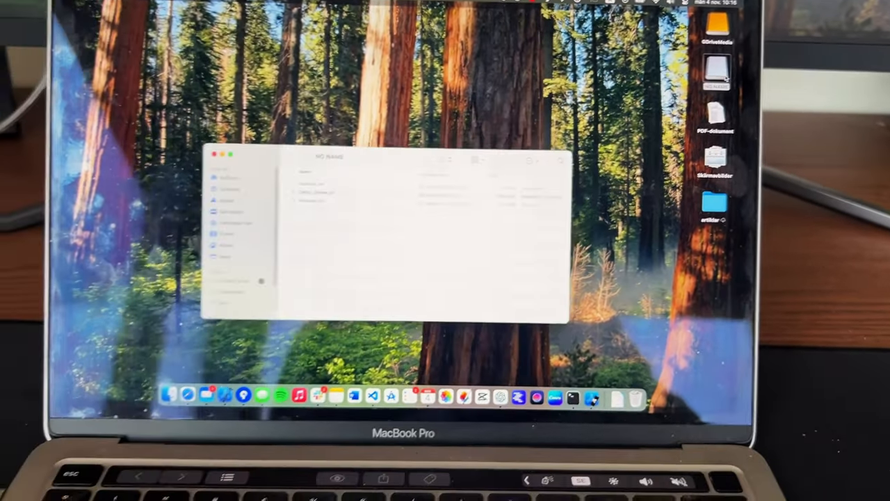